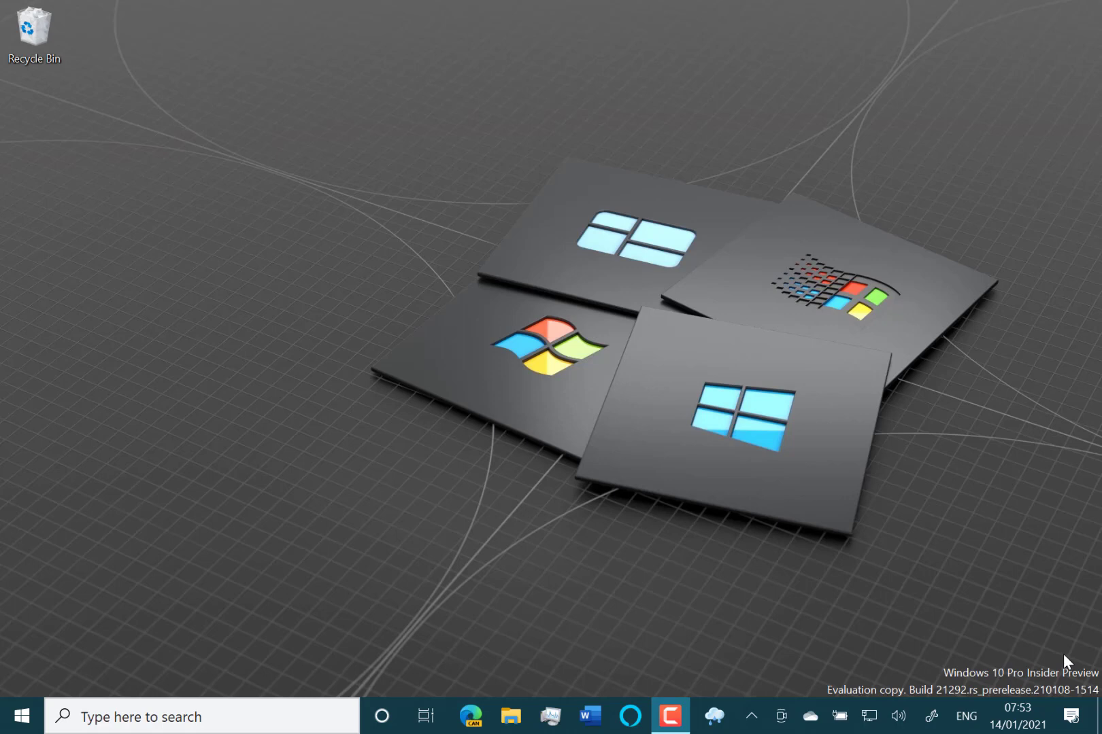
{"action": "mouse_move", "coordinate": [356, 415]}
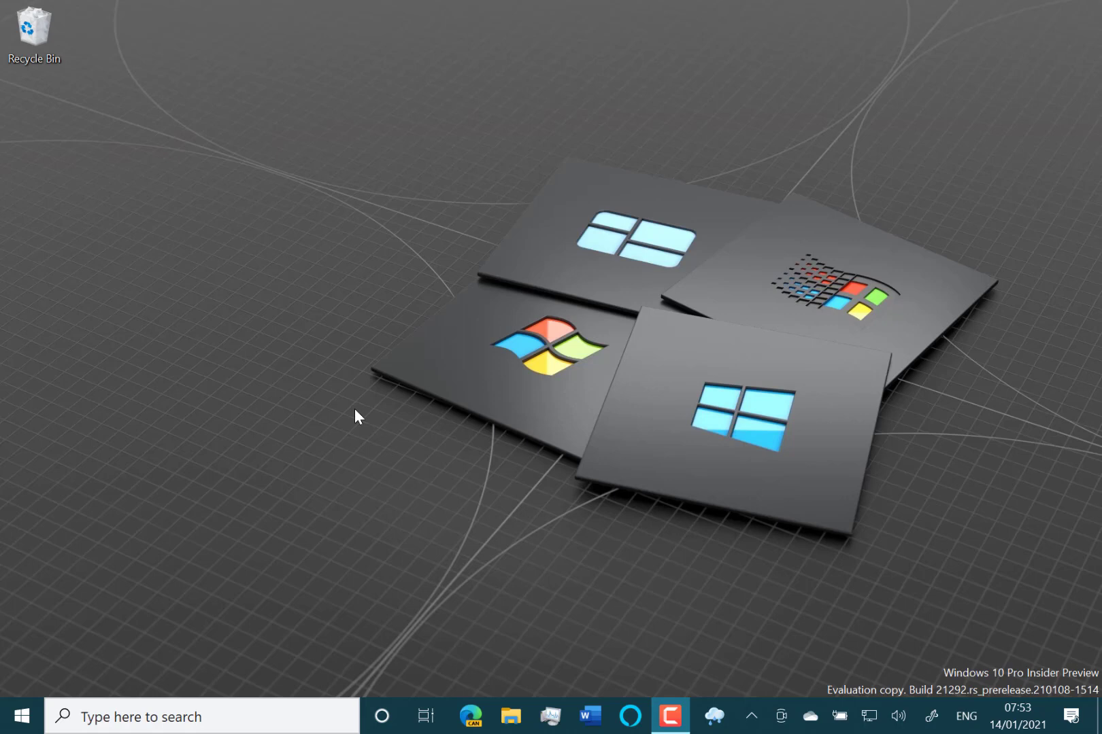
{"action": "mouse_move", "coordinate": [605, 453]}
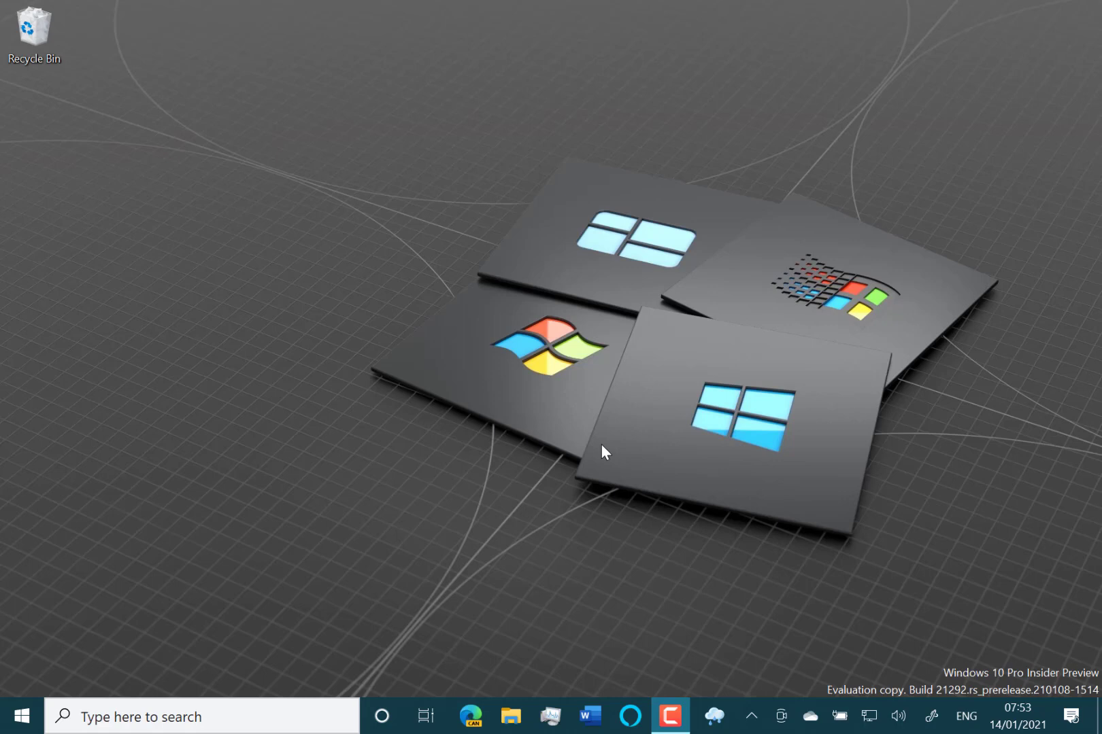
{"action": "mouse_move", "coordinate": [715, 717]}
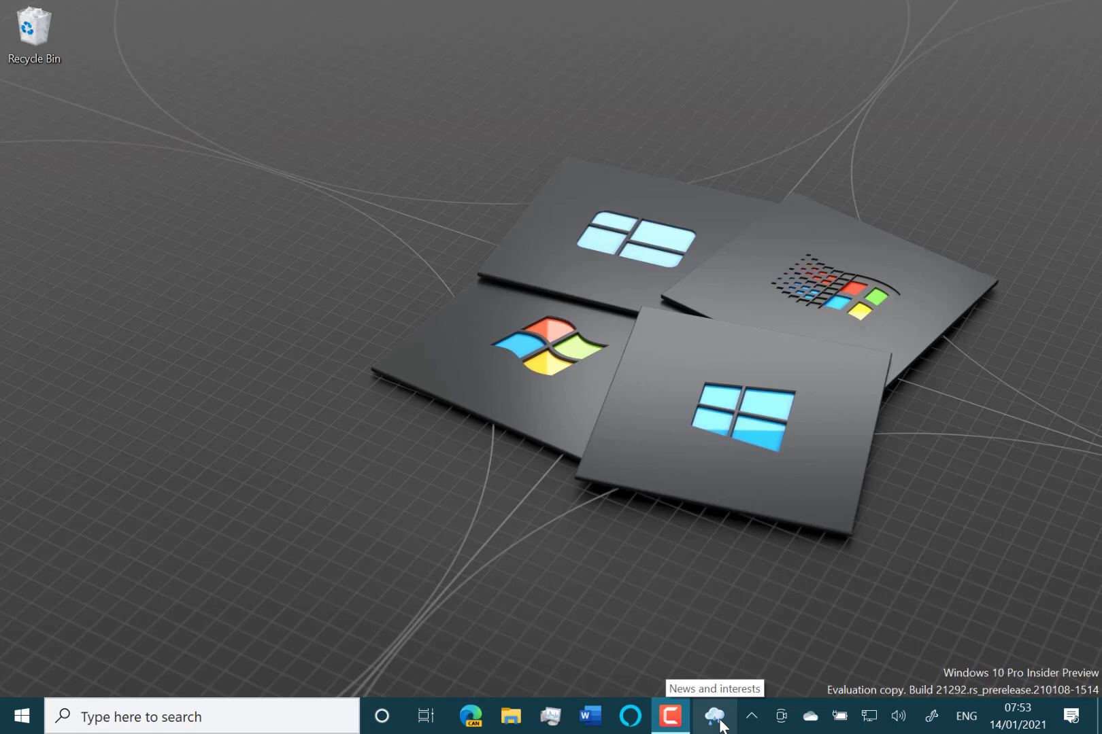
{"action": "mouse_move", "coordinate": [703, 698]}
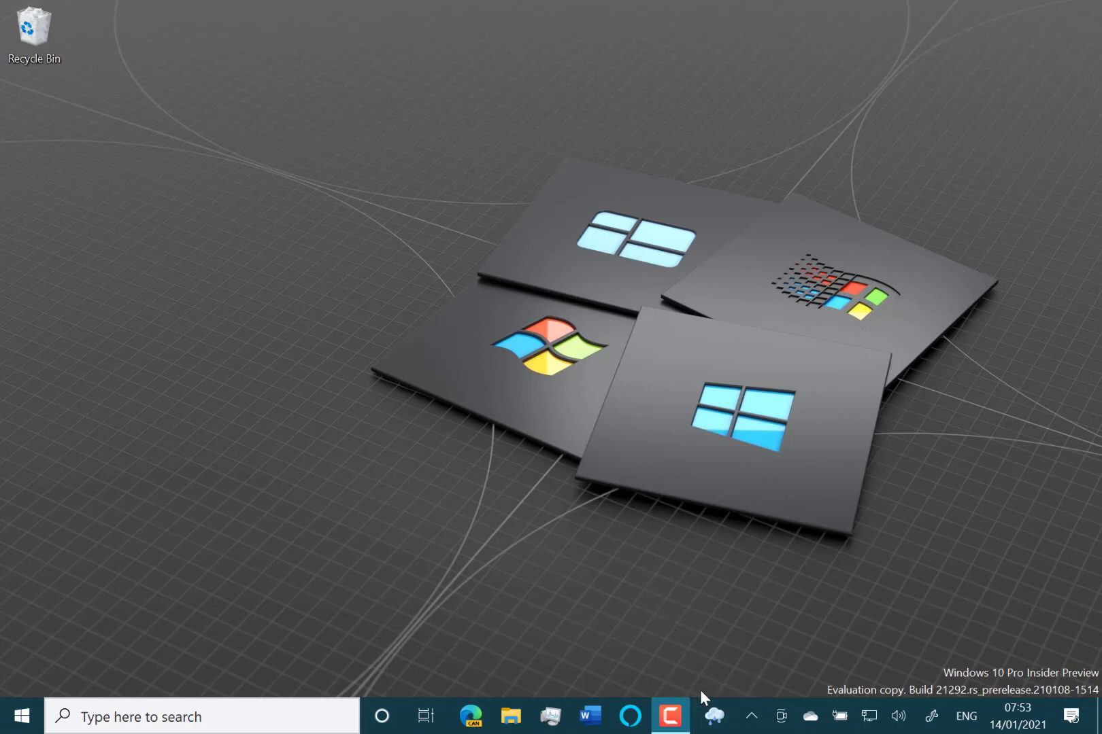
{"action": "mouse_move", "coordinate": [714, 717]}
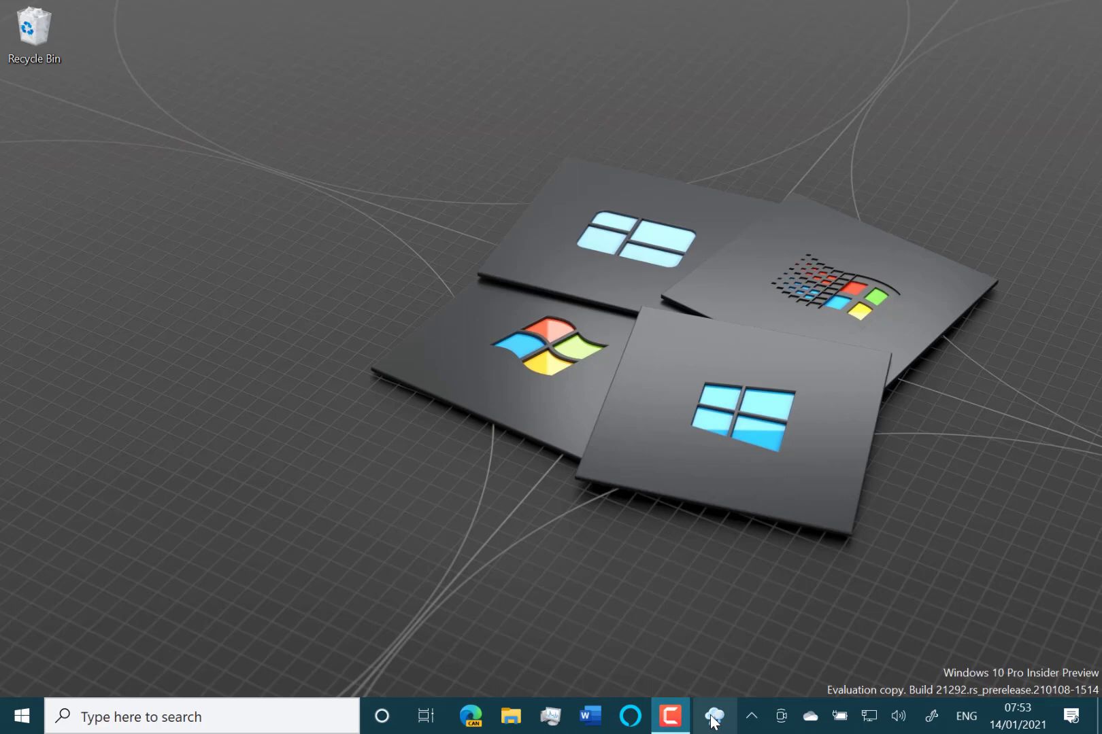
Check the taskbar weather button's options, then show the feed with headlines, Eccles weather and traffic
{"action": "right_click", "coordinate": [713, 717]}
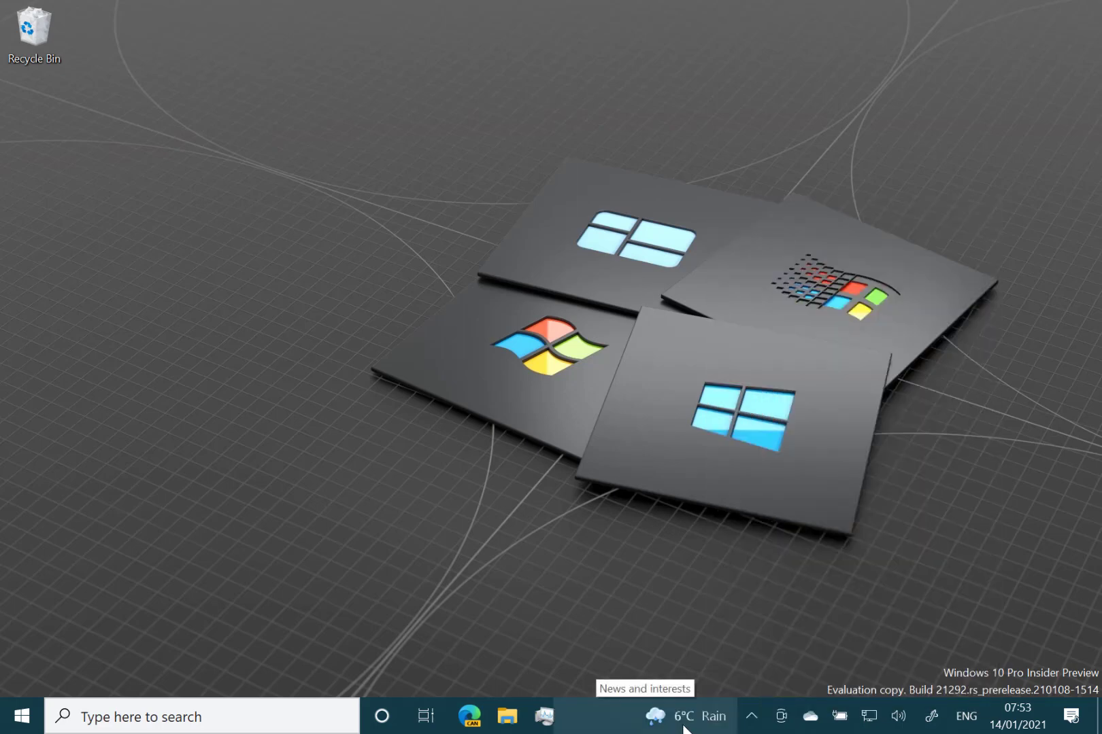
{"action": "right_click", "coordinate": [675, 716]}
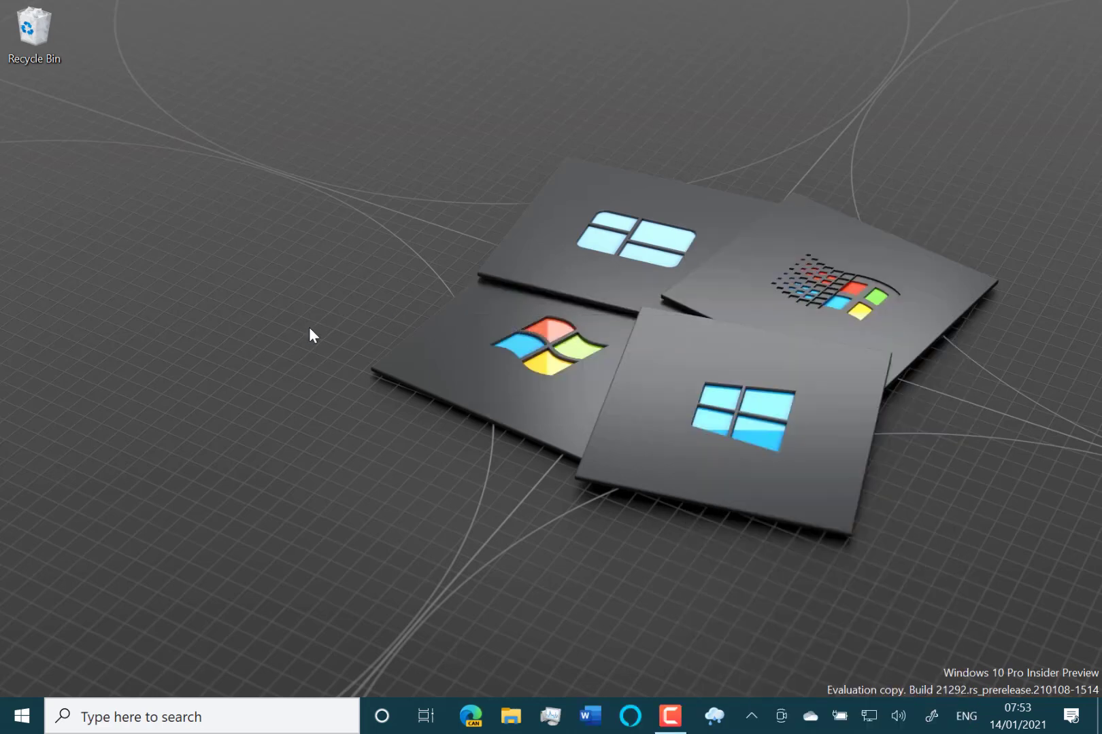
{"action": "mouse_move", "coordinate": [659, 676]}
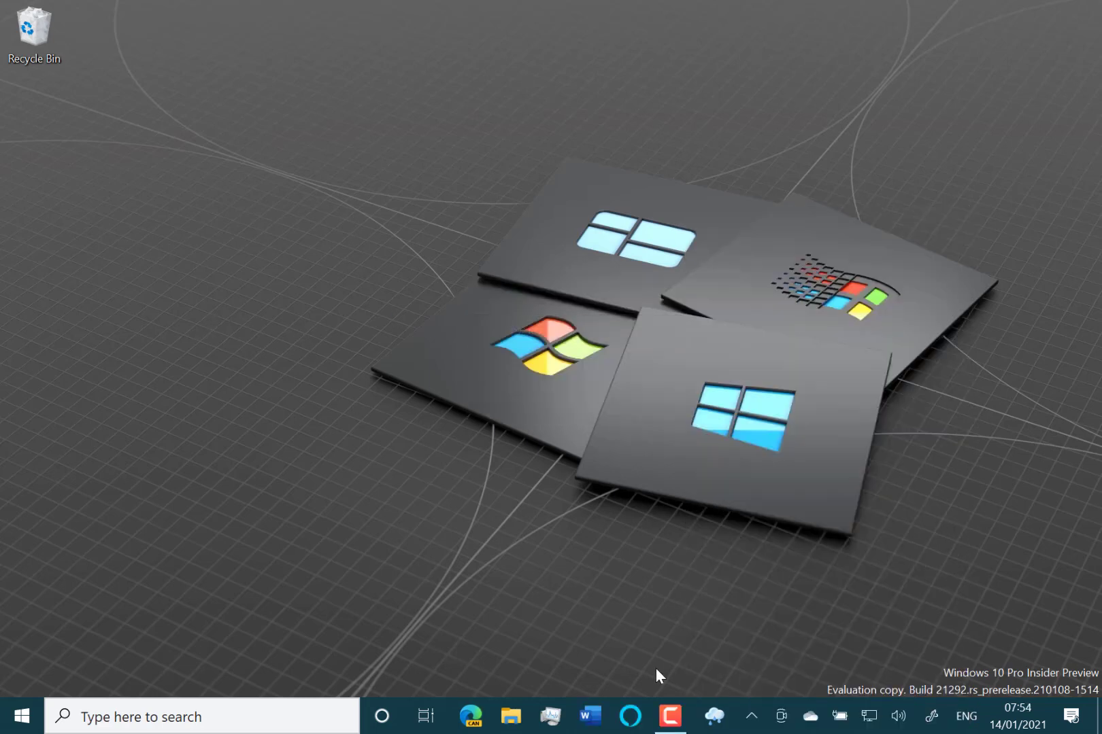
{"action": "left_click", "coordinate": [712, 717]}
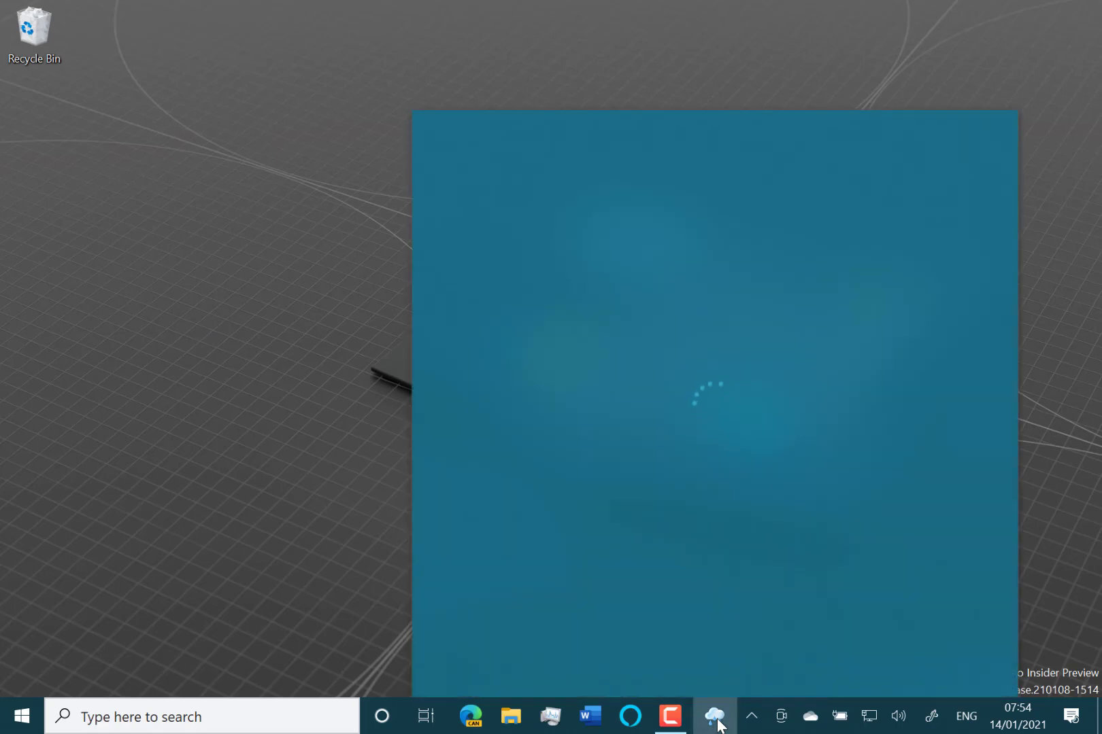
{"action": "left_click", "coordinate": [714, 717]}
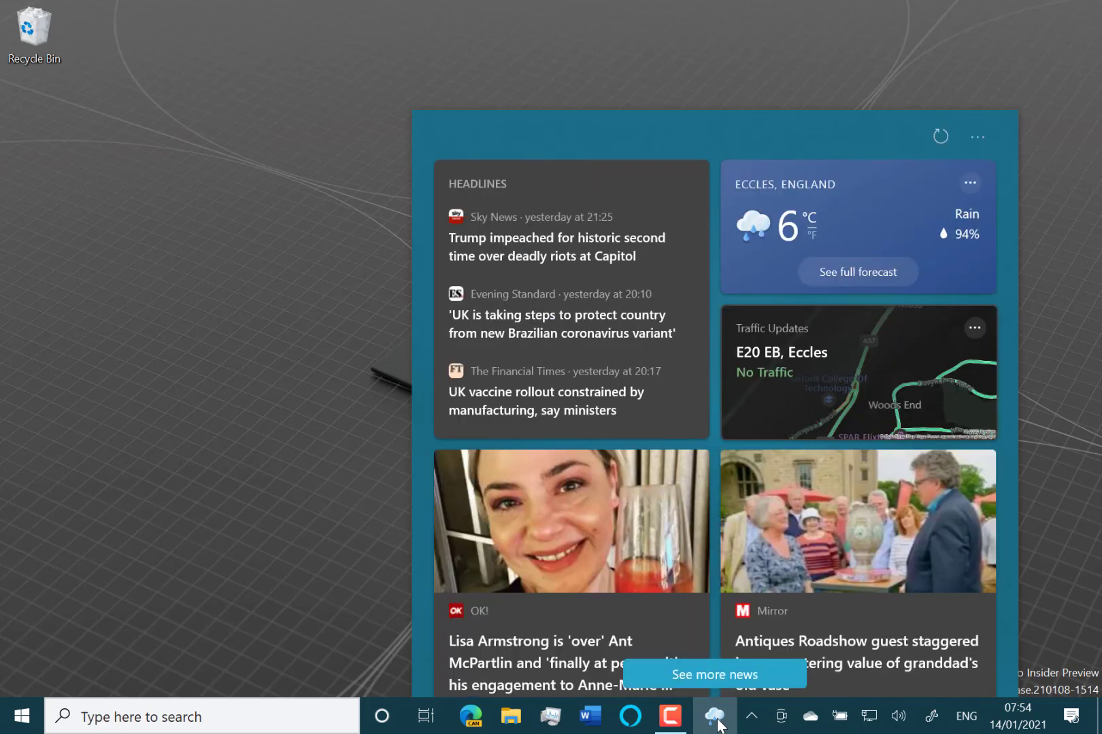
{"action": "mouse_move", "coordinate": [695, 675]}
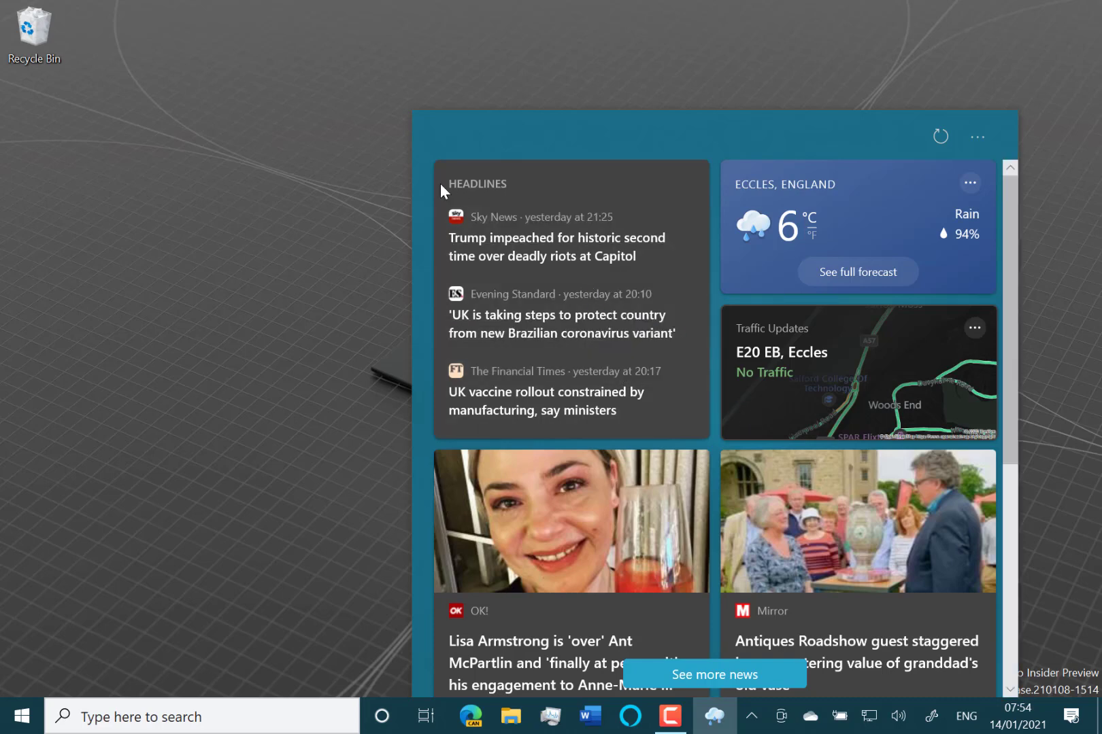
{"action": "mouse_move", "coordinate": [735, 277]}
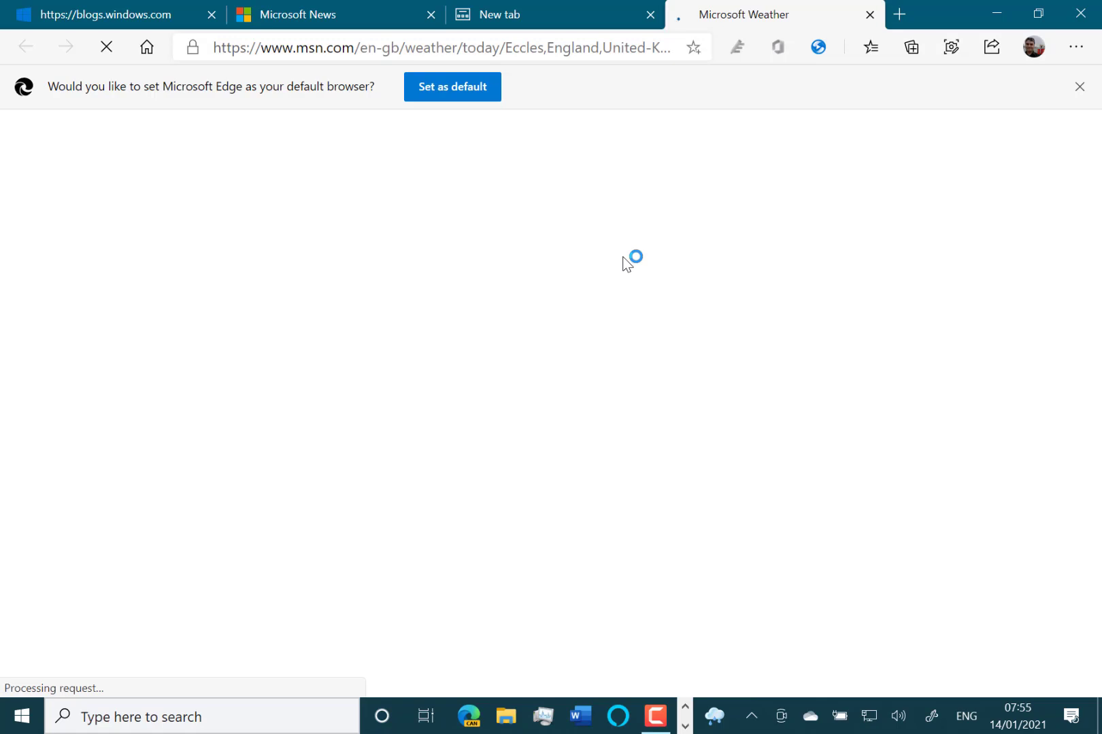
{"action": "mouse_move", "coordinate": [710, 687]}
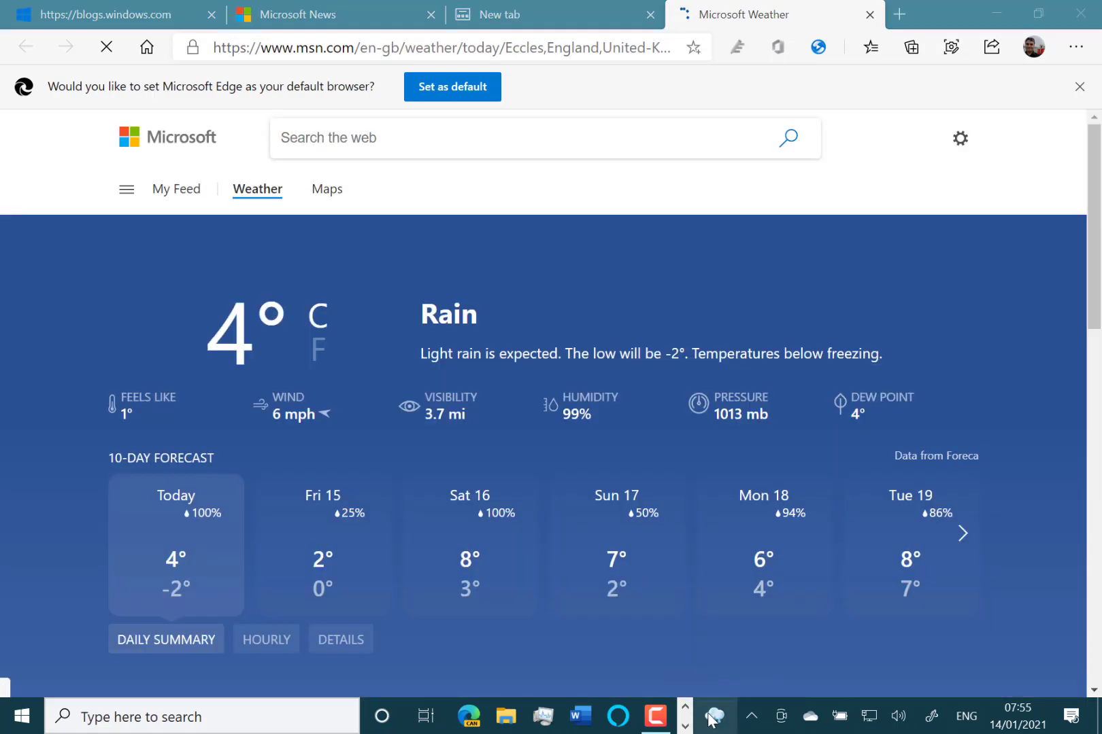
Reopen the News and interests flyout over the MSN Weather page, scroll through it and close it
{"action": "left_click", "coordinate": [716, 717]}
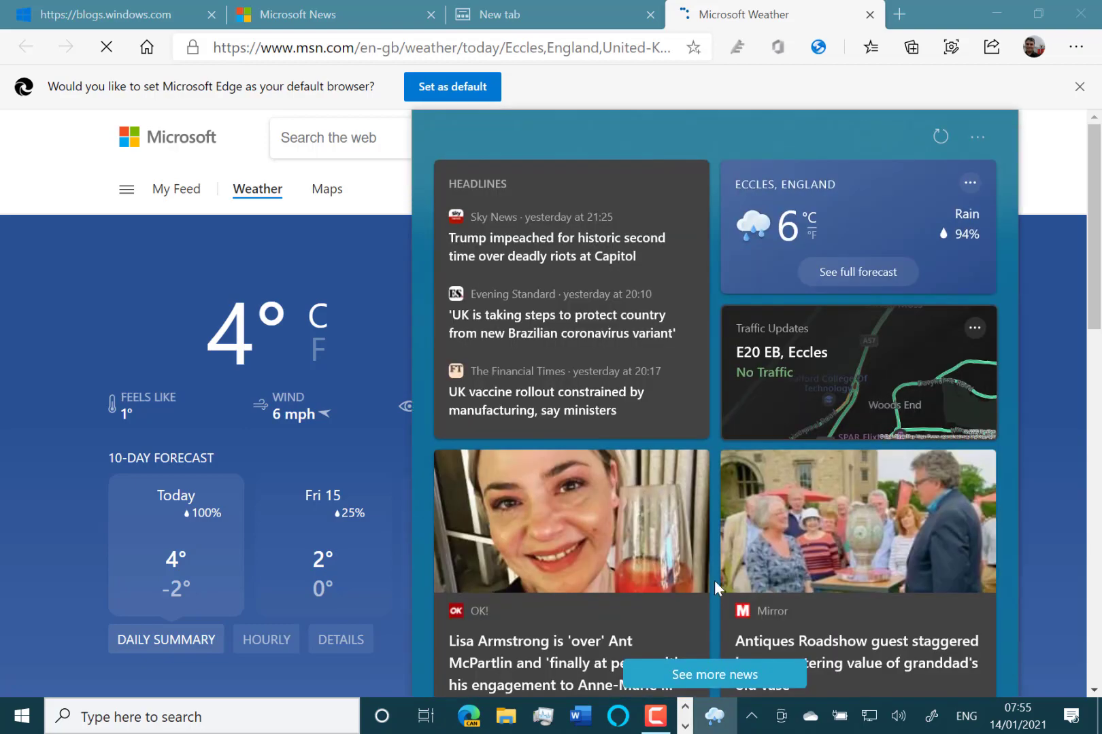
{"action": "scroll", "scroll_direction": "down", "scroll_amount": 3}
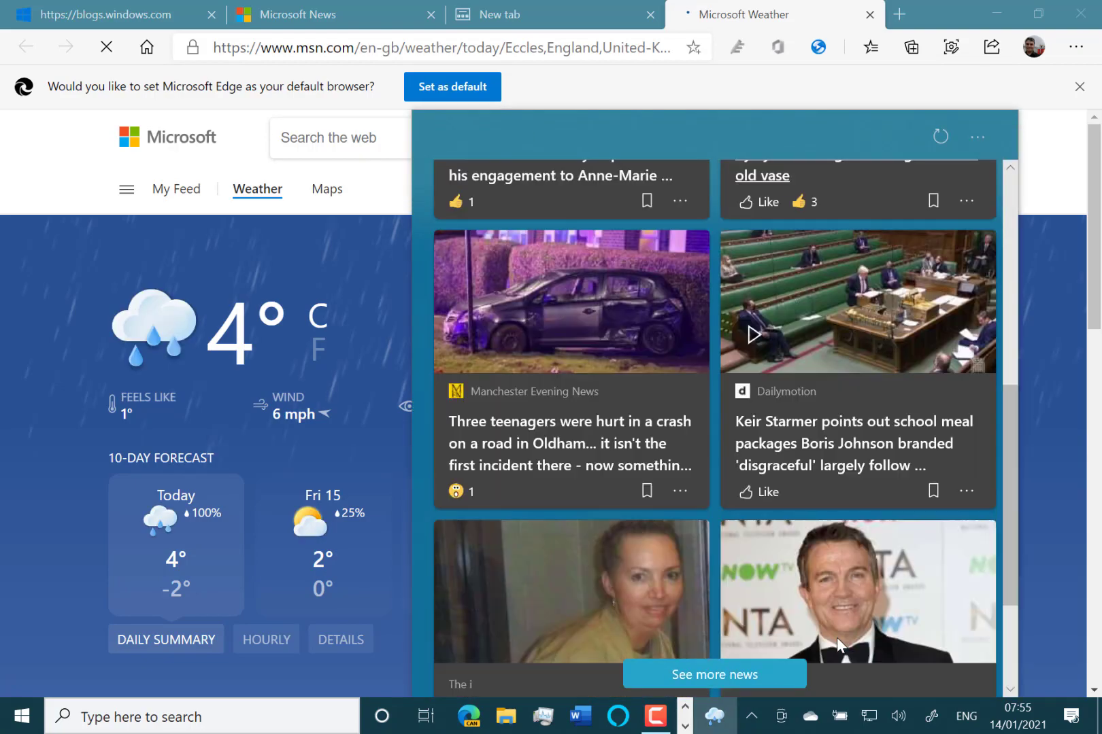
{"action": "scroll", "scroll_direction": "down", "scroll_amount": 3}
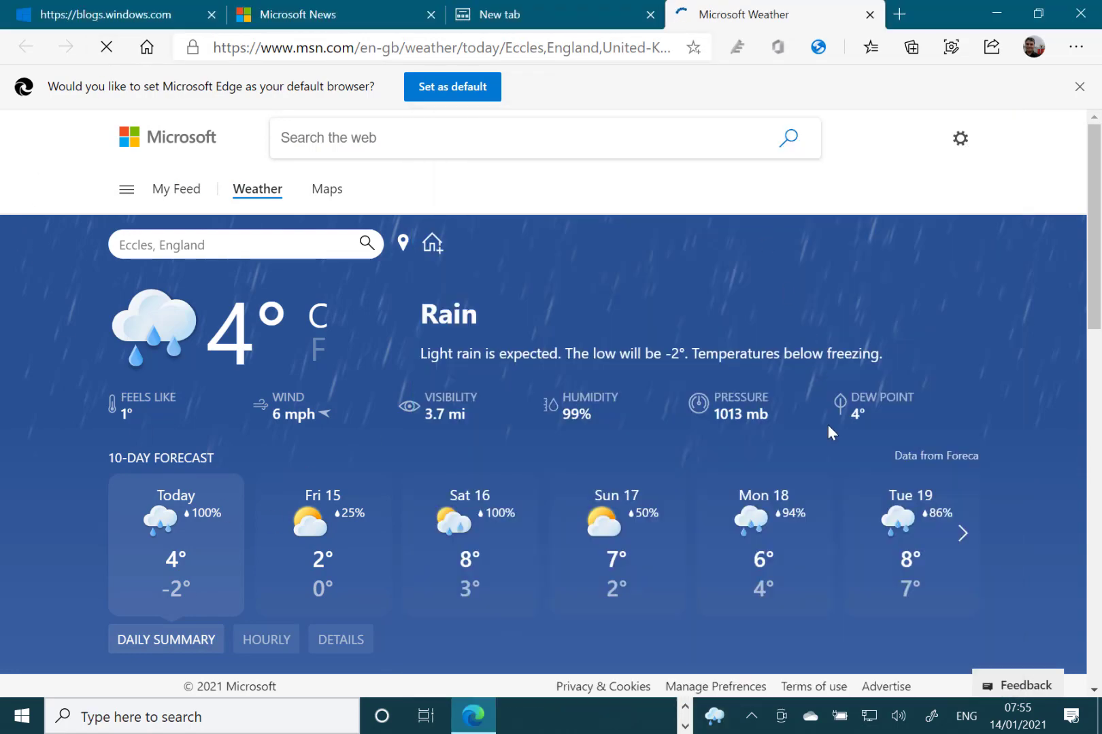
{"action": "scroll", "scroll_direction": "down", "scroll_amount": 3}
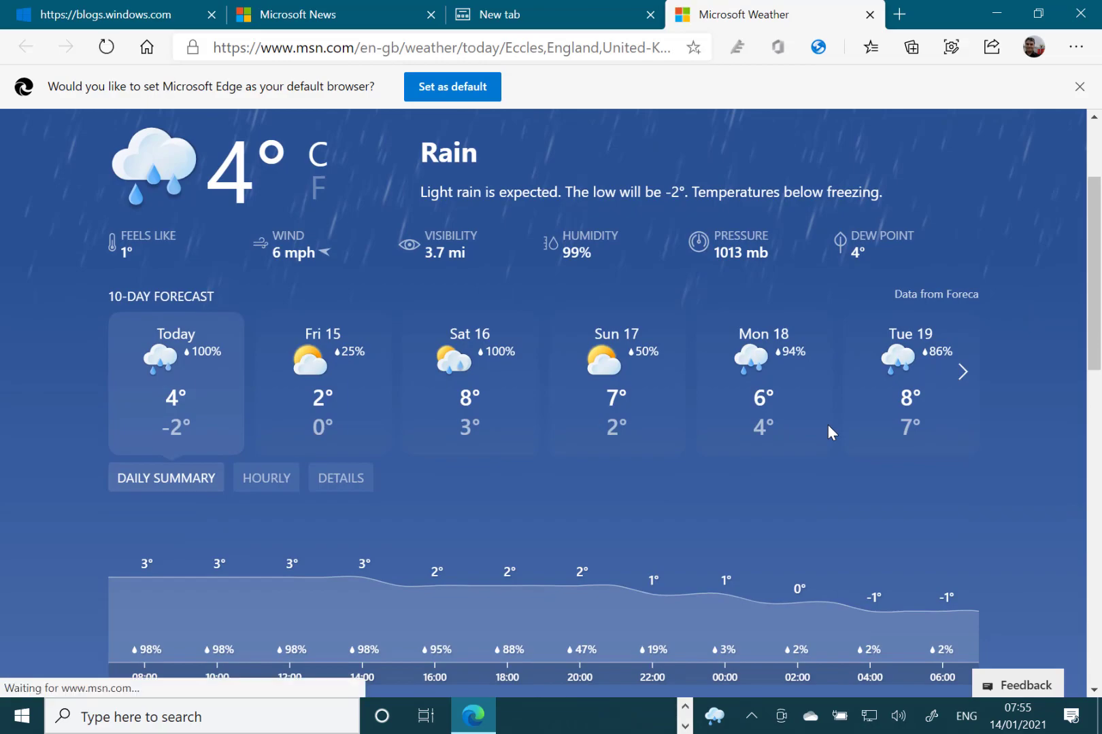
{"action": "left_click", "coordinate": [714, 717]}
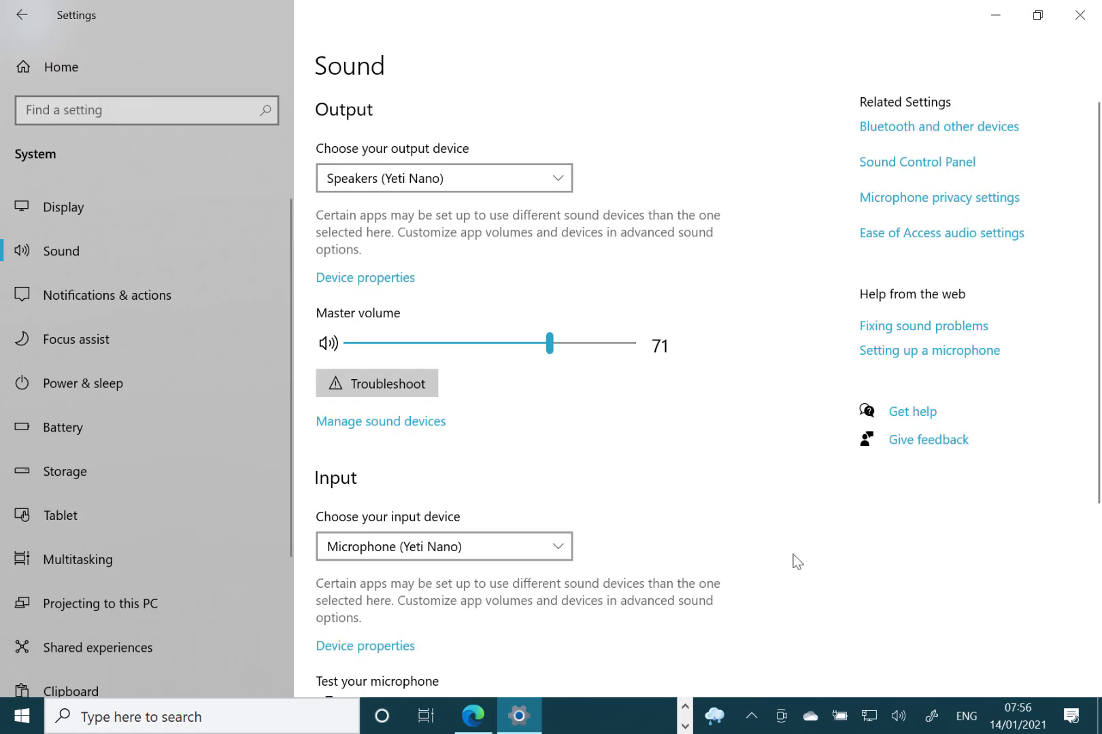
{"action": "mouse_move", "coordinate": [760, 507]}
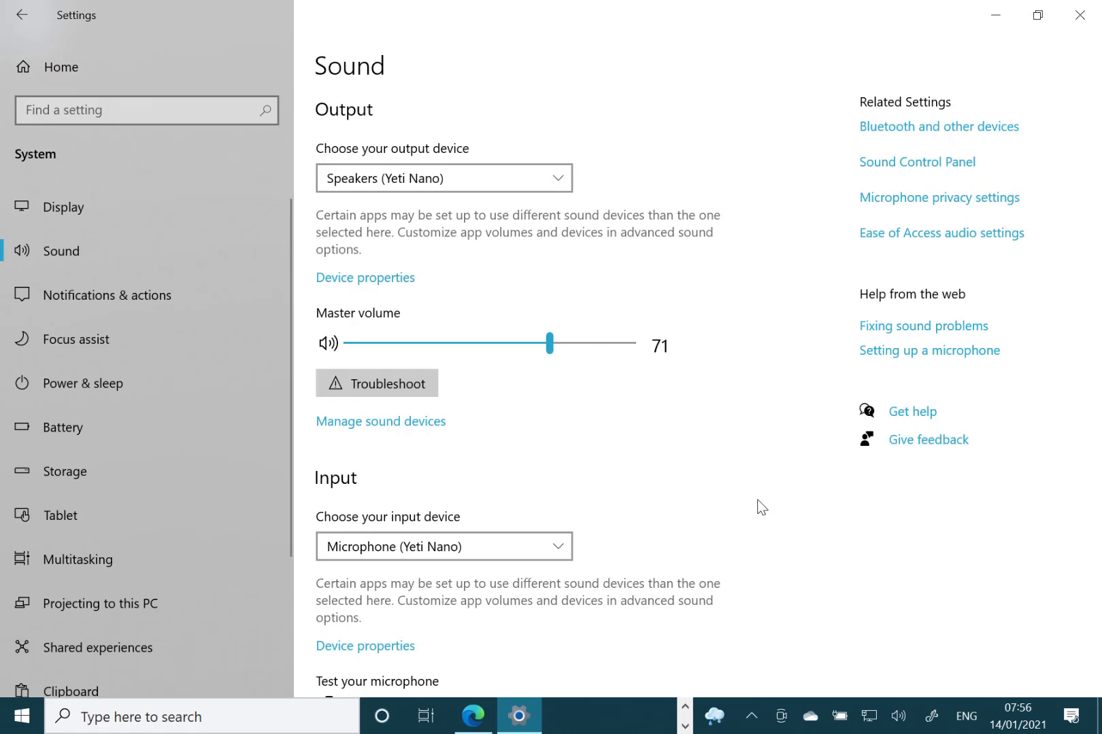
{"action": "mouse_move", "coordinate": [800, 529]}
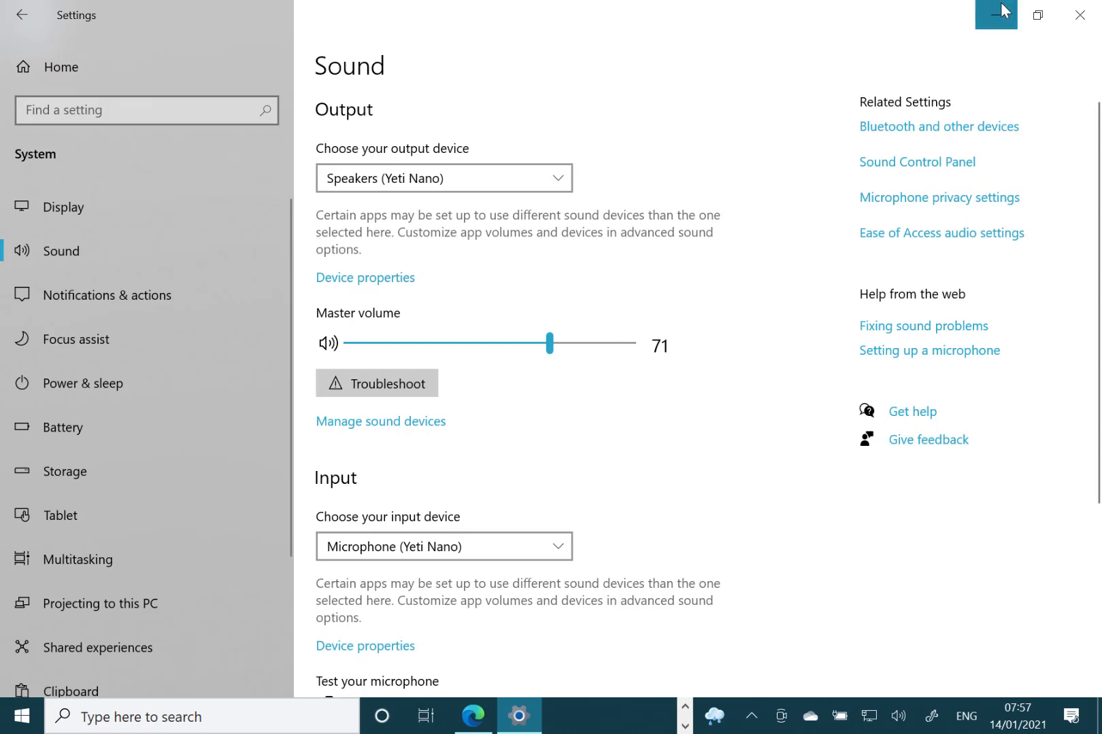
Minimize Settings, show File Explorer at Quick access and launch Task Manager from the taskbar menu
{"action": "left_click", "coordinate": [994, 14]}
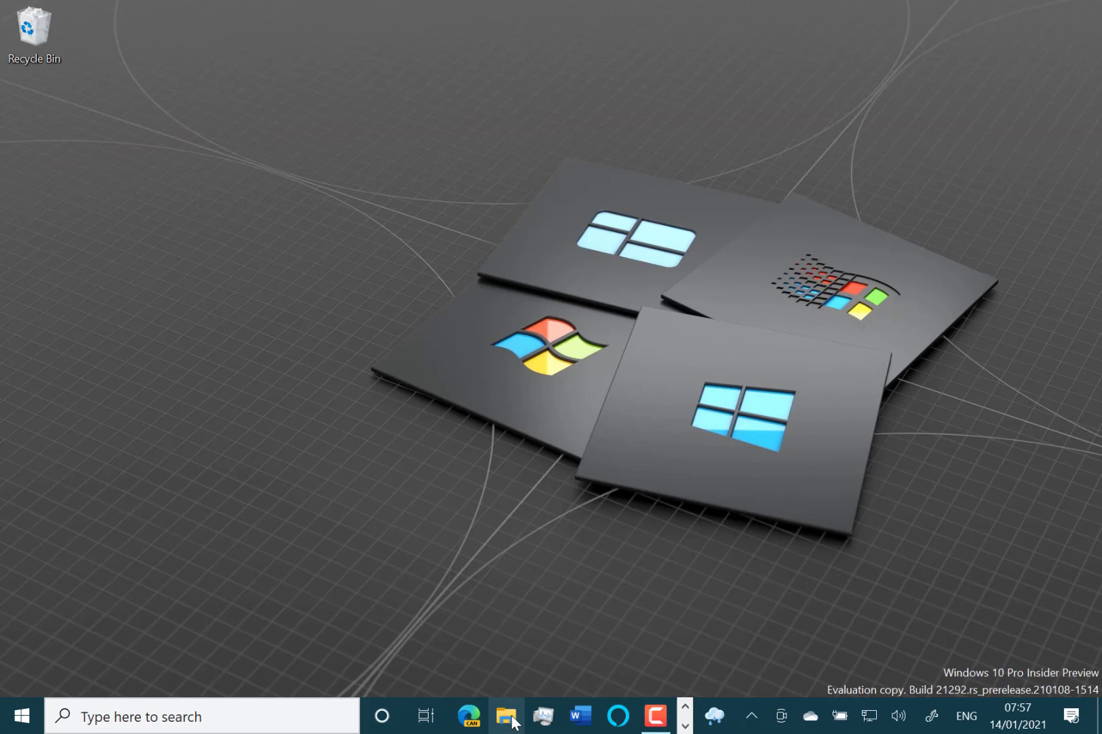
{"action": "left_click", "coordinate": [504, 717]}
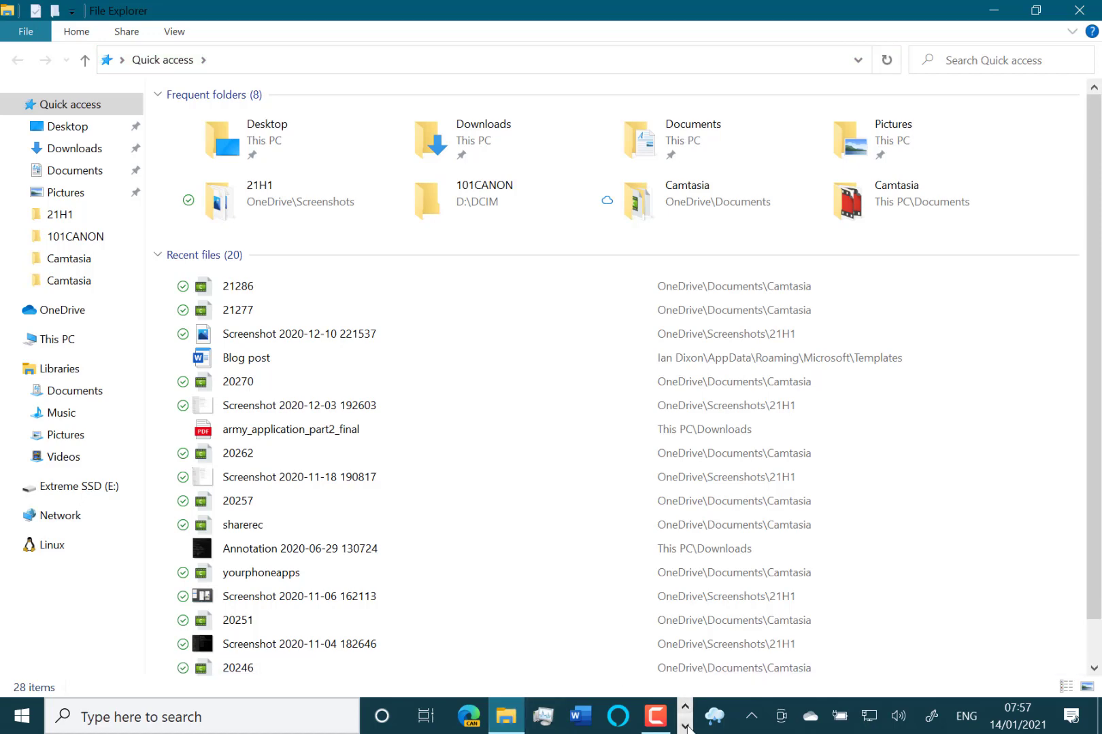
{"action": "right_click", "coordinate": [688, 724]}
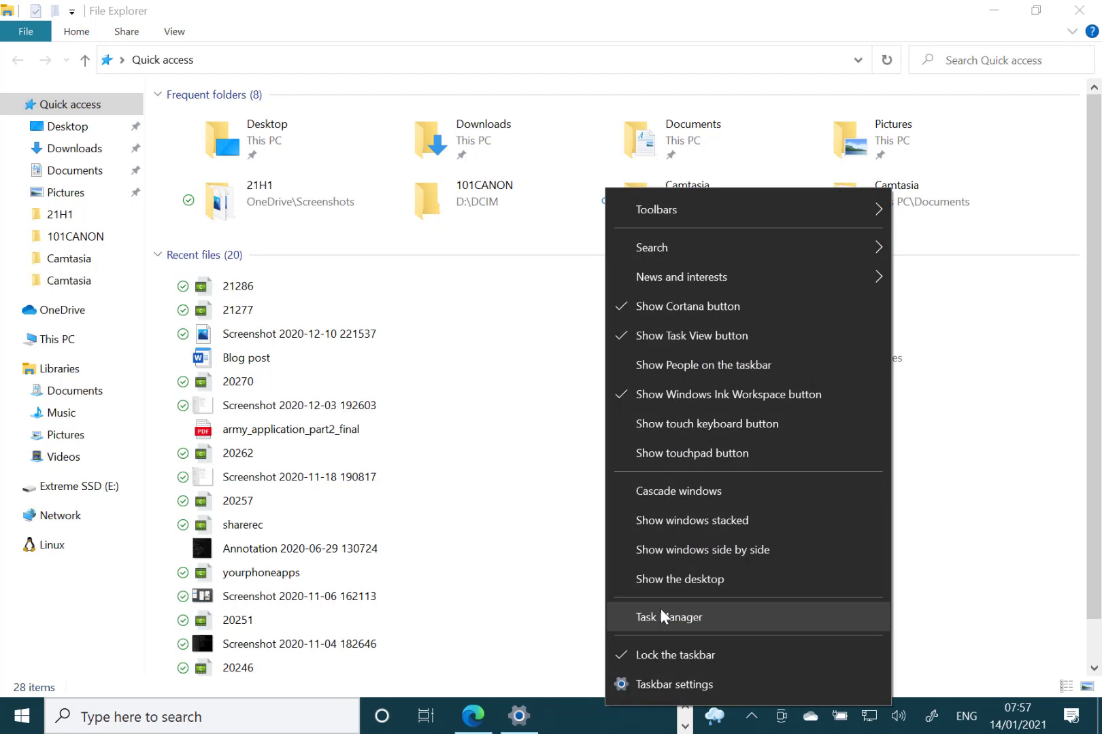
{"action": "left_click", "coordinate": [668, 618]}
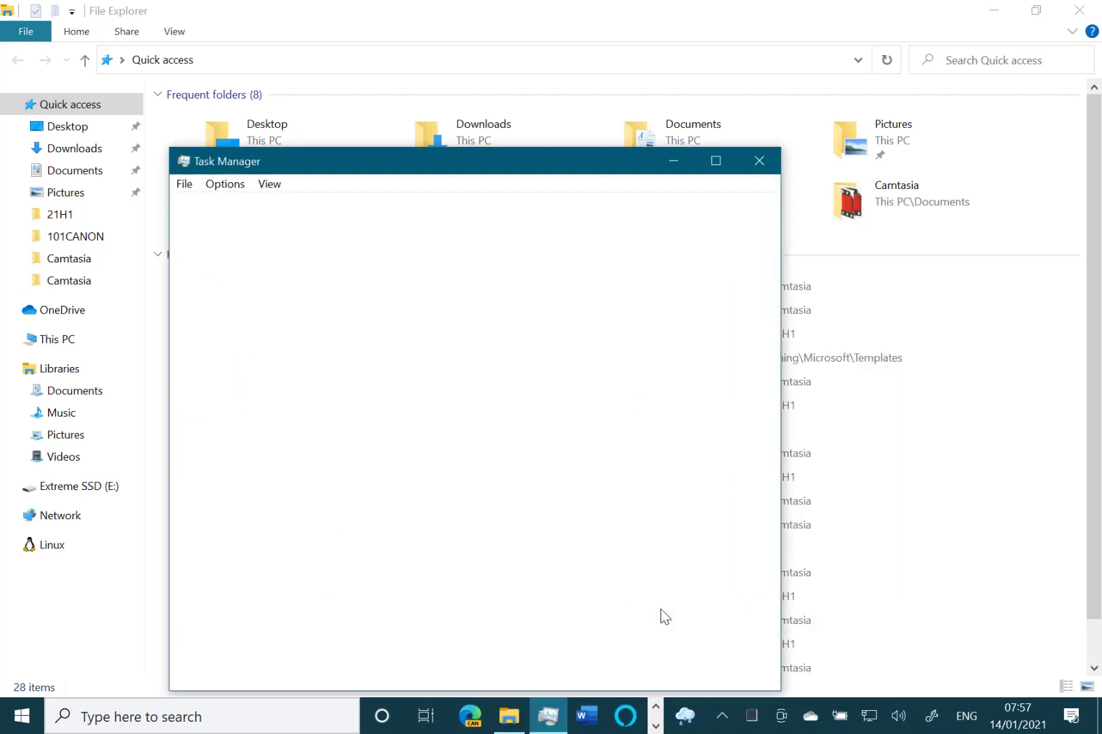
Expand Task Manager to More details and bring the News and interests flyout up over it
{"action": "left_click", "coordinate": [237, 674]}
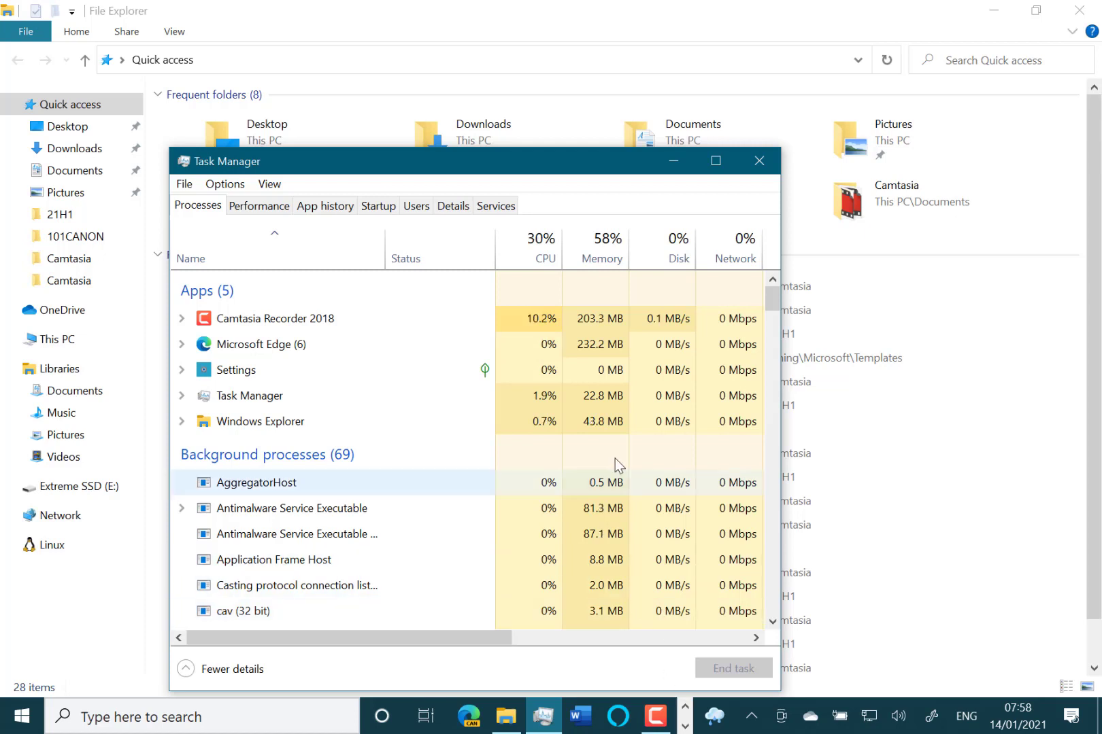
{"action": "mouse_move", "coordinate": [715, 722]}
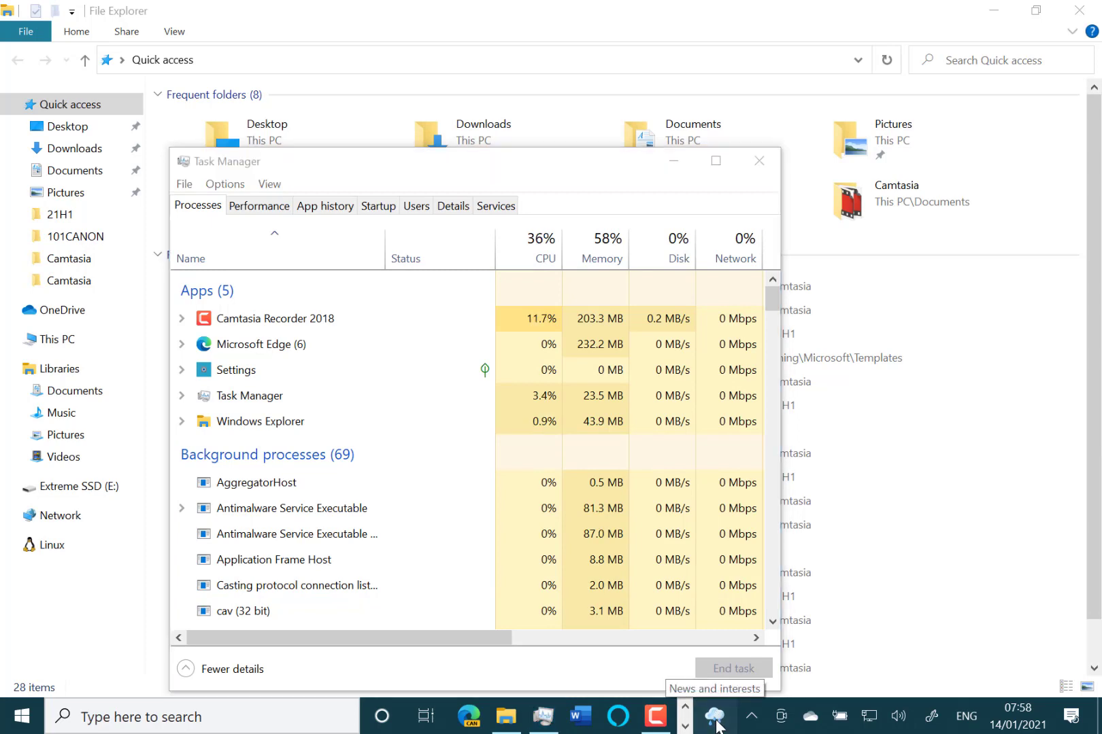
{"action": "left_click", "coordinate": [715, 718]}
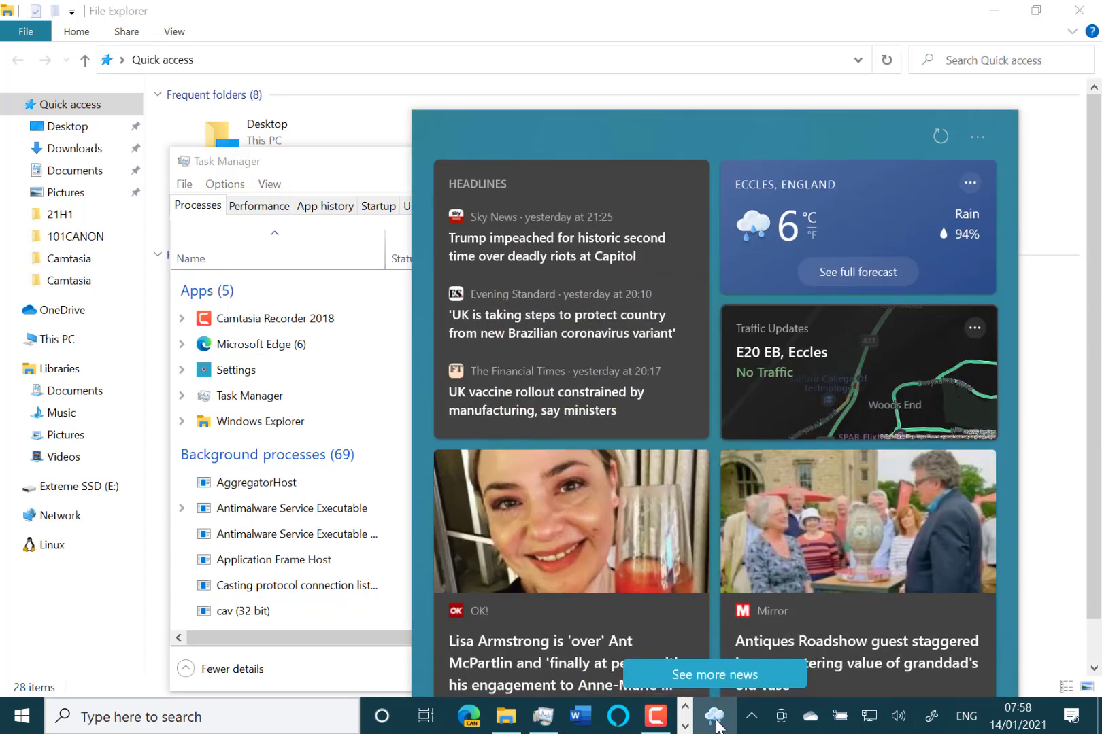
{"action": "mouse_move", "coordinate": [734, 555]}
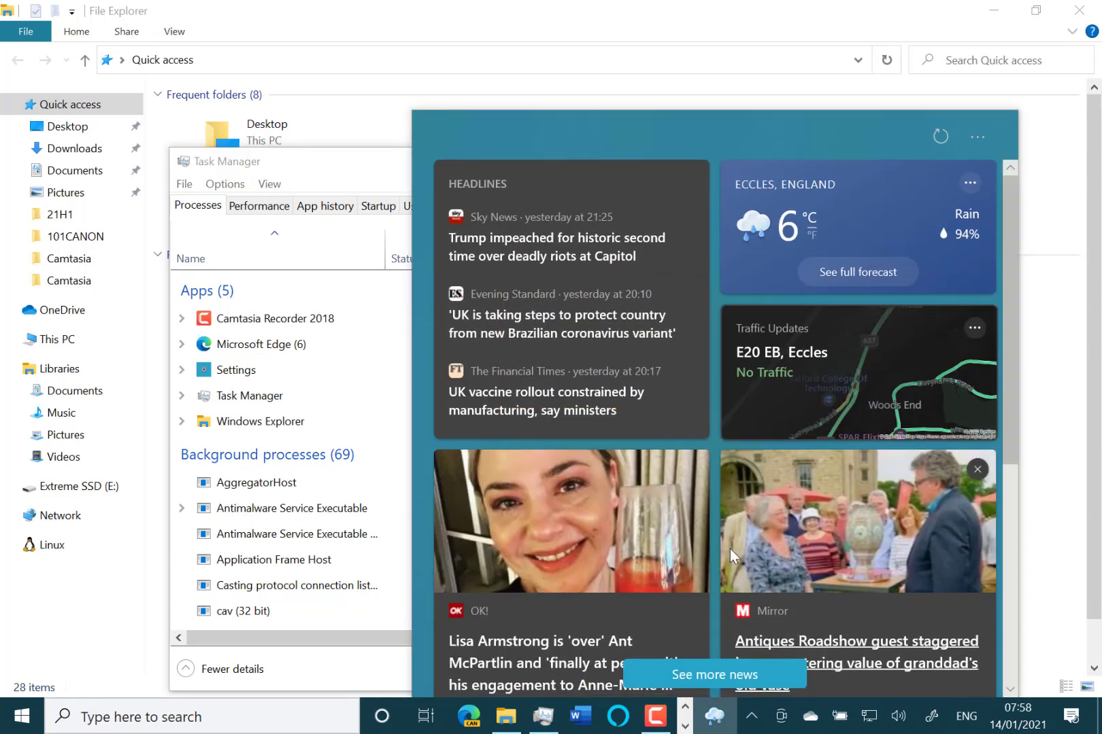